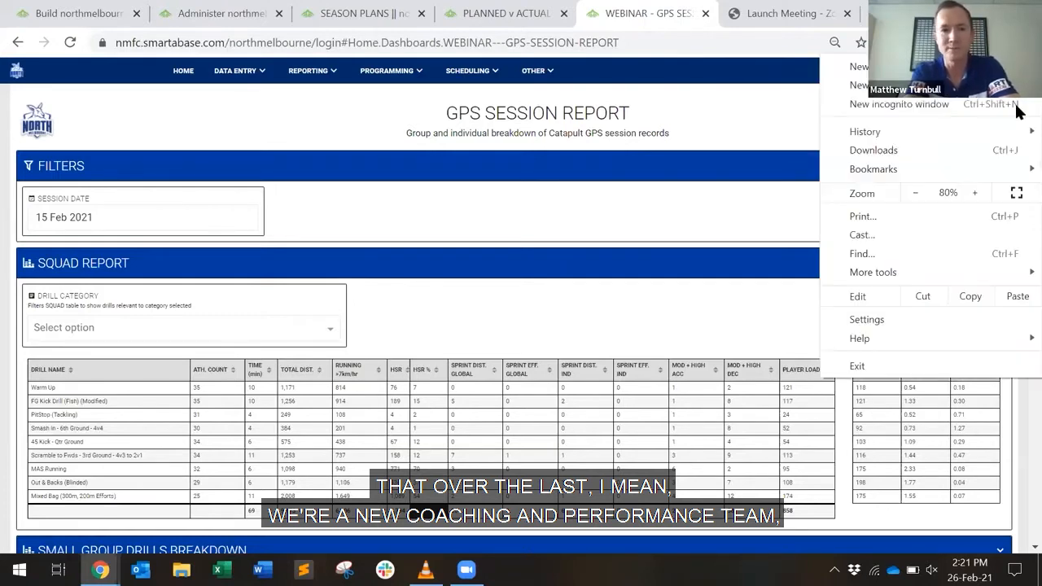
Dismiss the Chrome menu to reveal the GPS Session Report for 15 Feb 2021
{"action": "left_click", "coordinate": [973, 192]}
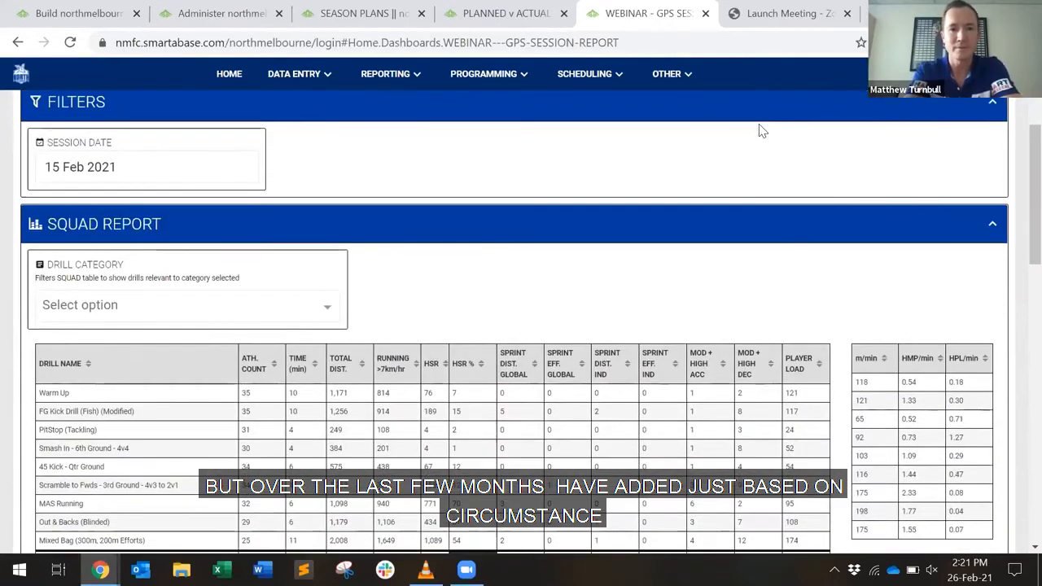
Scroll past the Squad Report and Small Group Drills Breakdown to the Individual Report player table
{"action": "scroll", "scroll_direction": "down", "scroll_amount": 3}
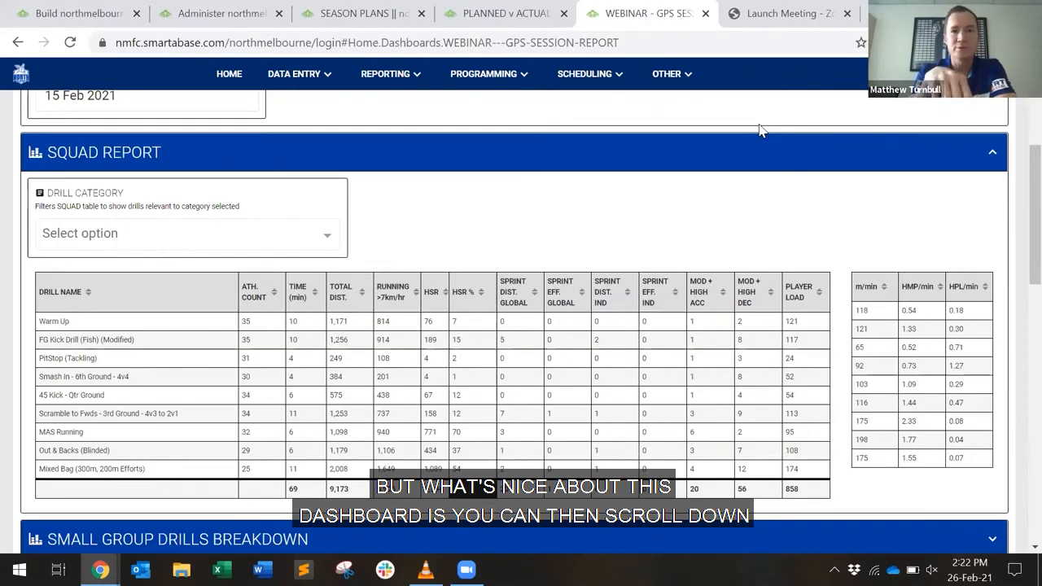
{"action": "scroll", "scroll_direction": "down", "scroll_amount": 3}
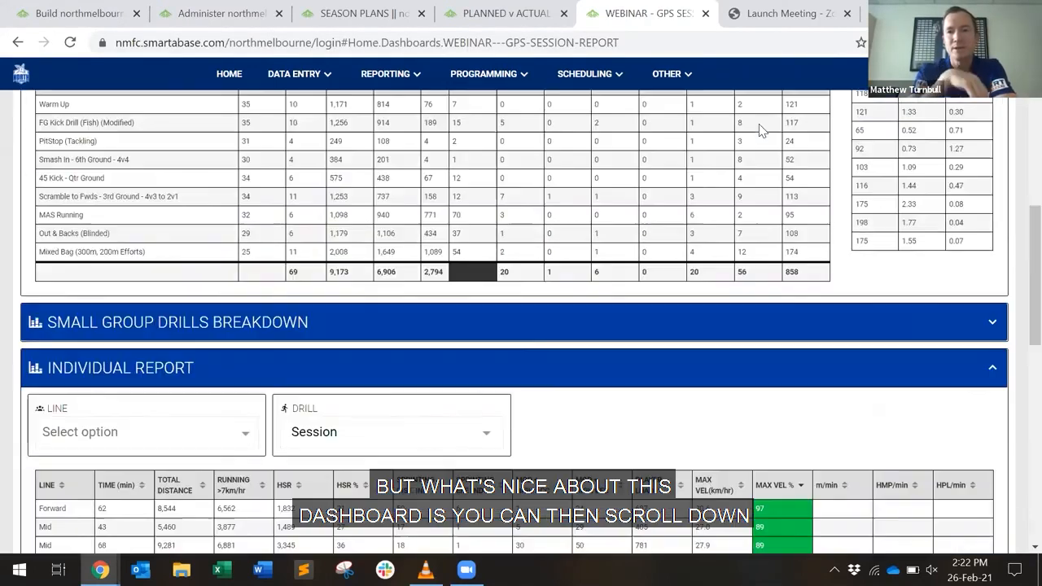
{"action": "scroll", "scroll_direction": "down", "scroll_amount": 3}
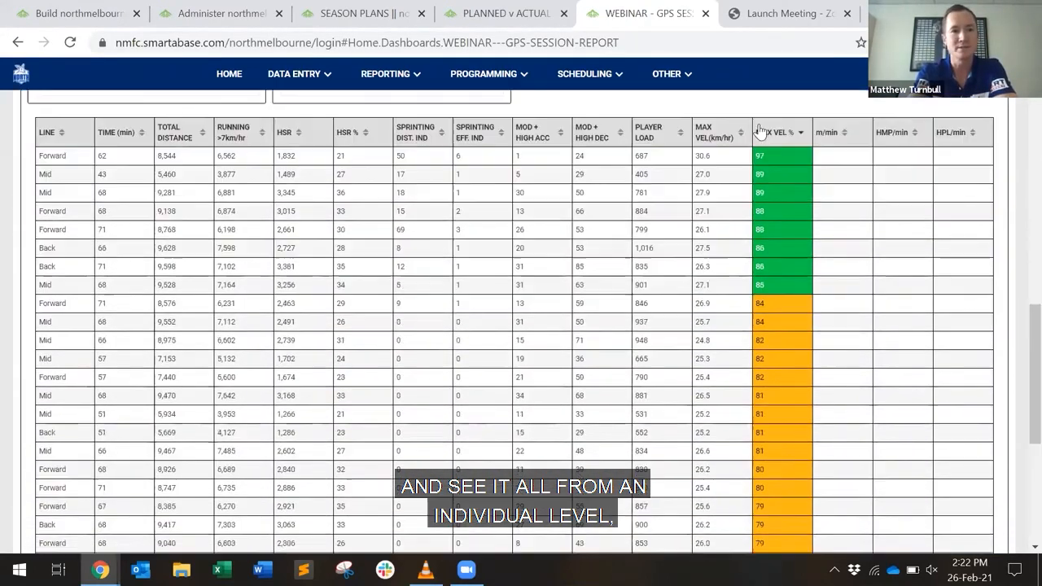